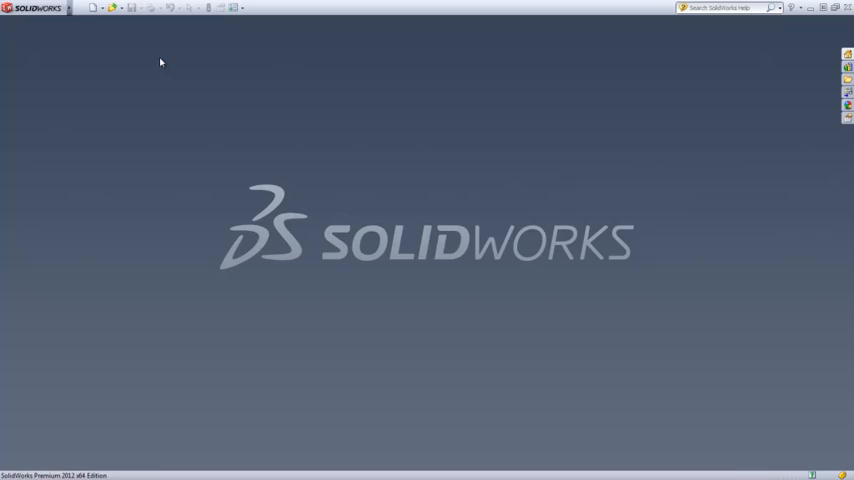
Bring up the Open dialog to load '01 Crusher house - SW model.SLDASM' in Large Design Review mode.
left_click(112, 8)
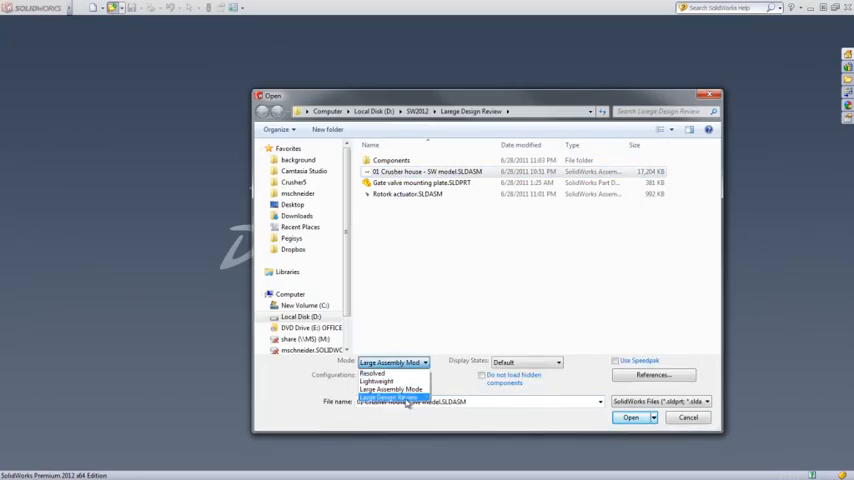
Load the crusher house assembly and orbit to view the conveyor and crusher tower.
left_click(630, 416)
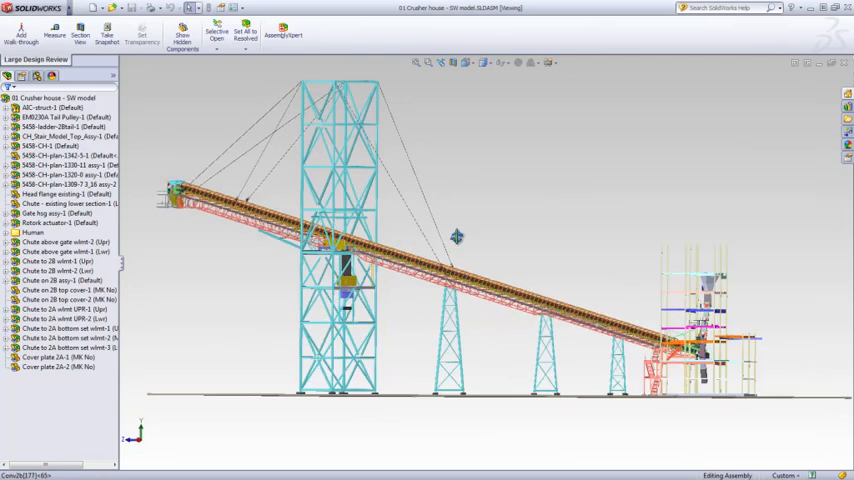
left_click_drag(456, 236, 516, 258)
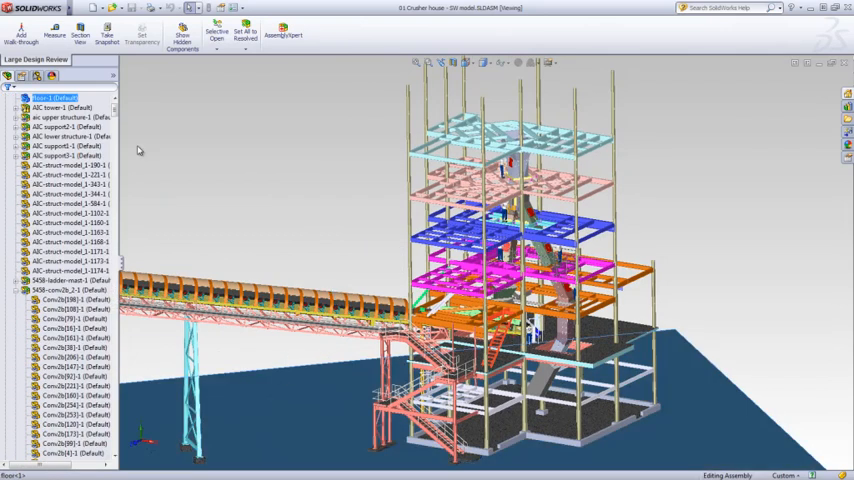
Isolate the chute gate component for inspection, then exit isolate to show the whole tower.
right_click(44, 108)
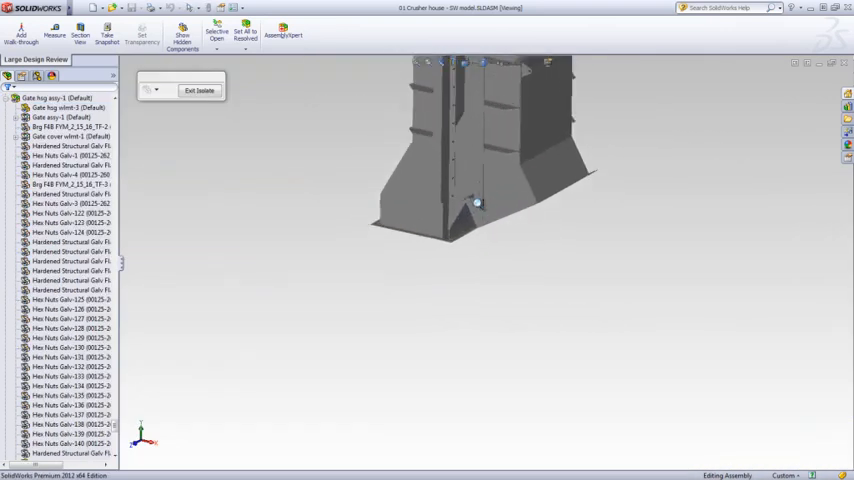
left_click(200, 90)
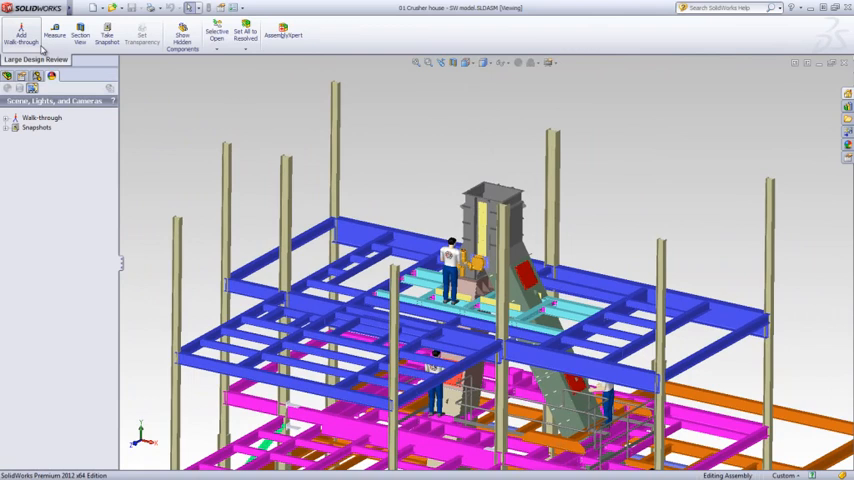
left_click(44, 128)
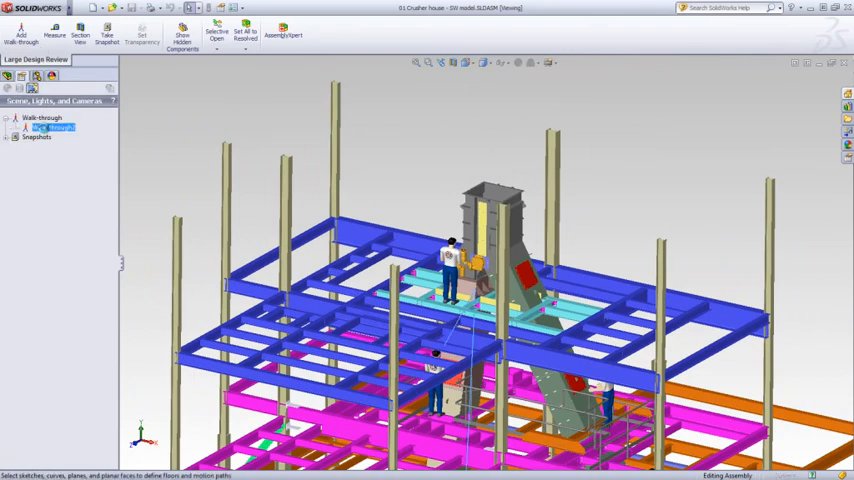
left_click(20, 36)
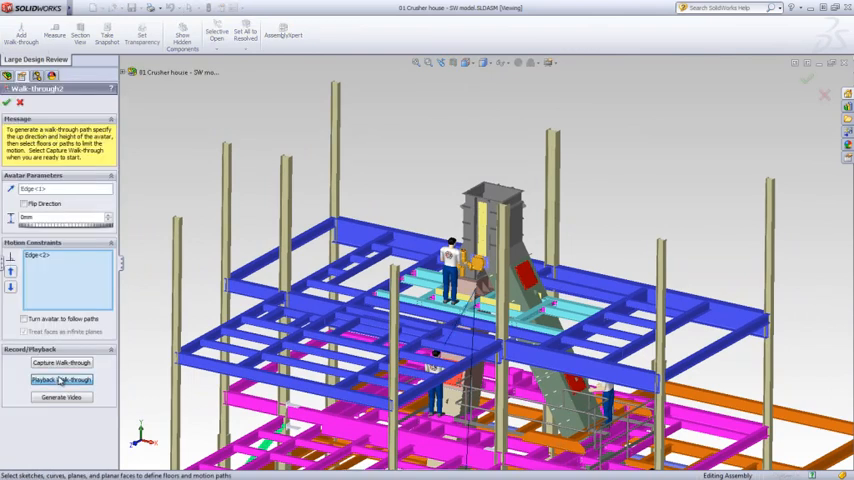
left_click(60, 380)
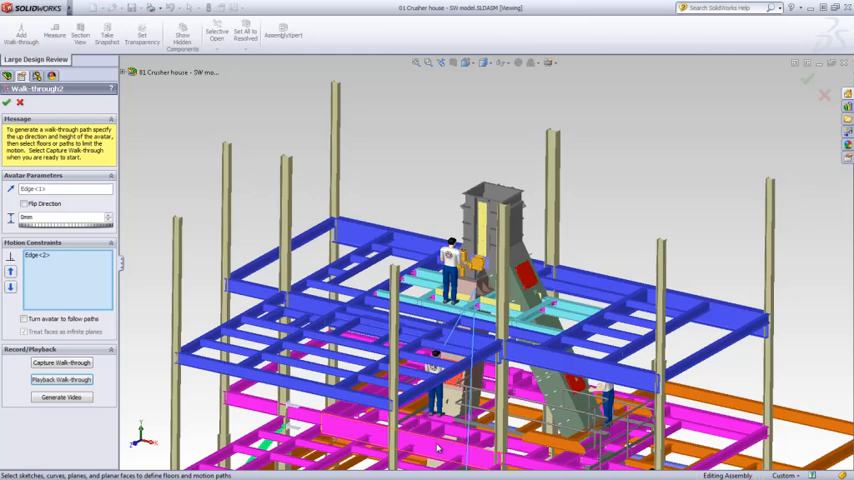
left_click(6, 102)
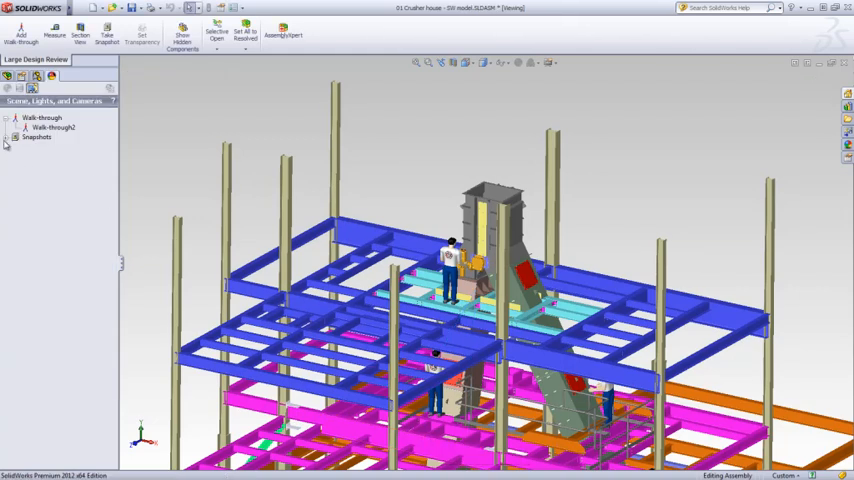
left_click(8, 136)
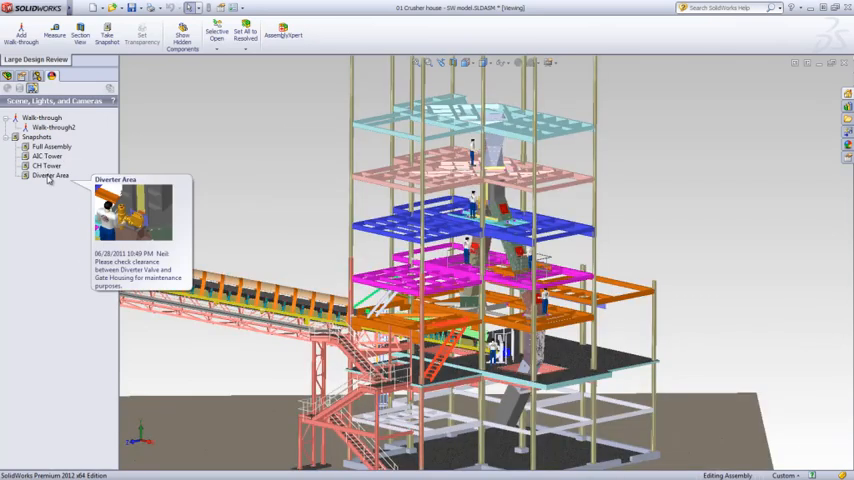
Restore the Crusher Area snapshot for a close-up of the yellow valve actuator.
left_click(50, 176)
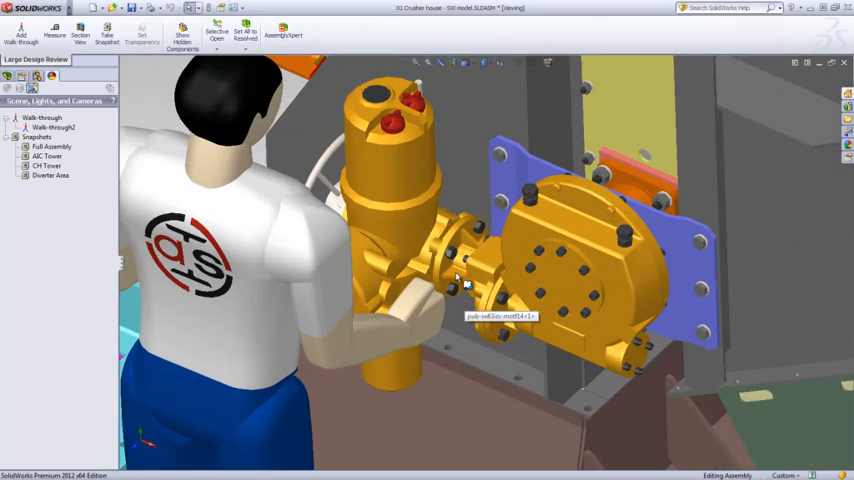
Select the gate valve mounting plate so it highlights in the FeatureManager tree.
left_click(80, 32)
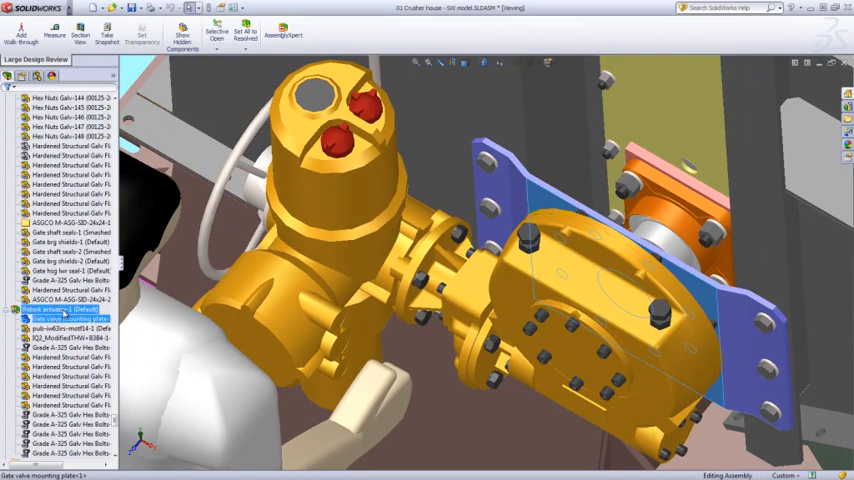
Open 'Robot actuator.SLDASM' as its own document from the mounting plate's context menu.
right_click(60, 310)
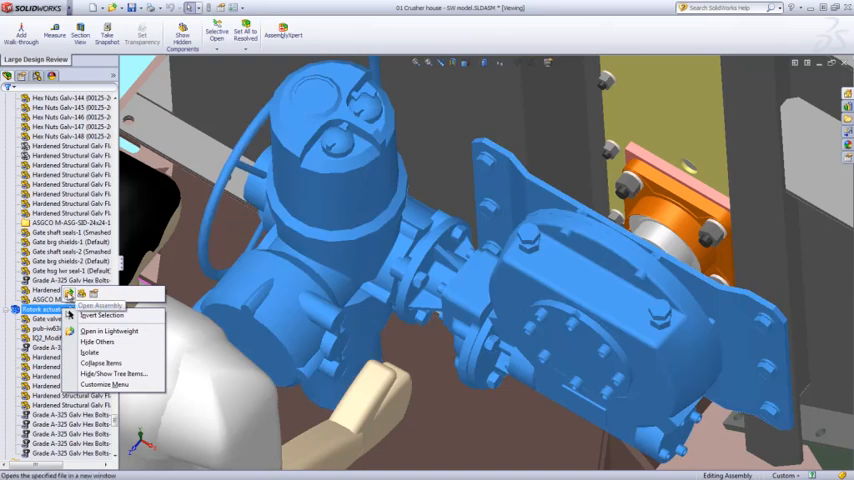
left_click(96, 304)
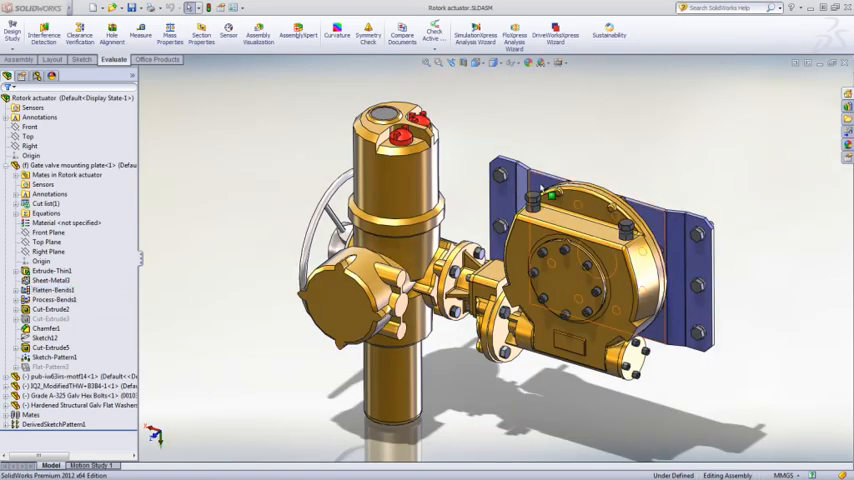
Select the mounting plate and begin editing its offset dimension to a larger value.
left_click(66, 164)
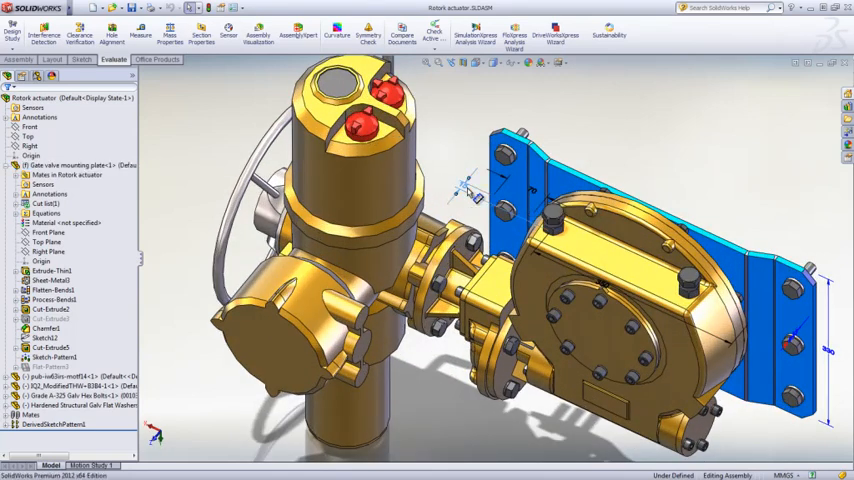
left_click(464, 184)
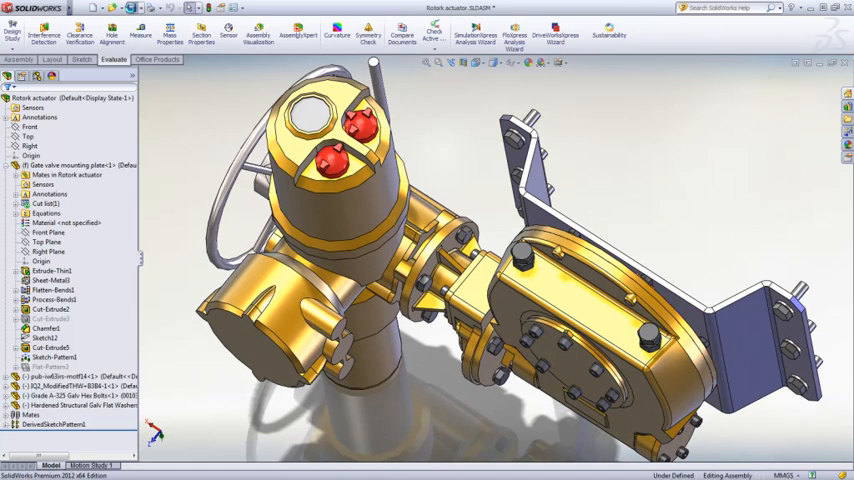
mouse_move(132, 12)
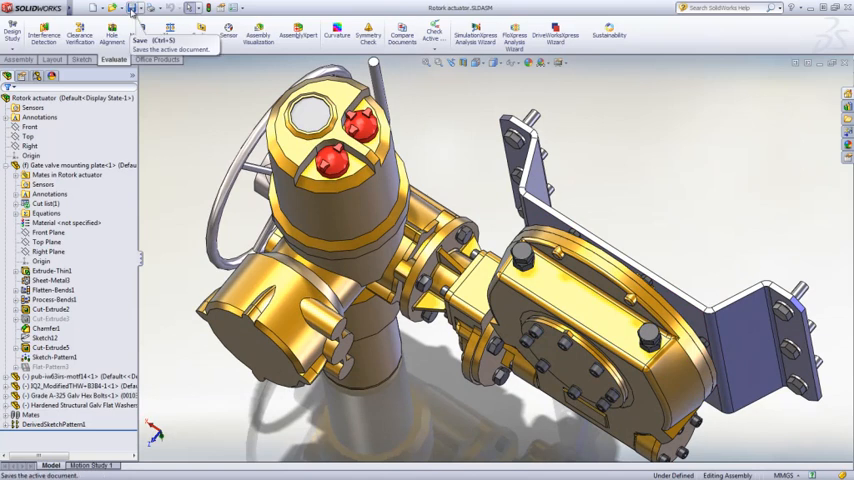